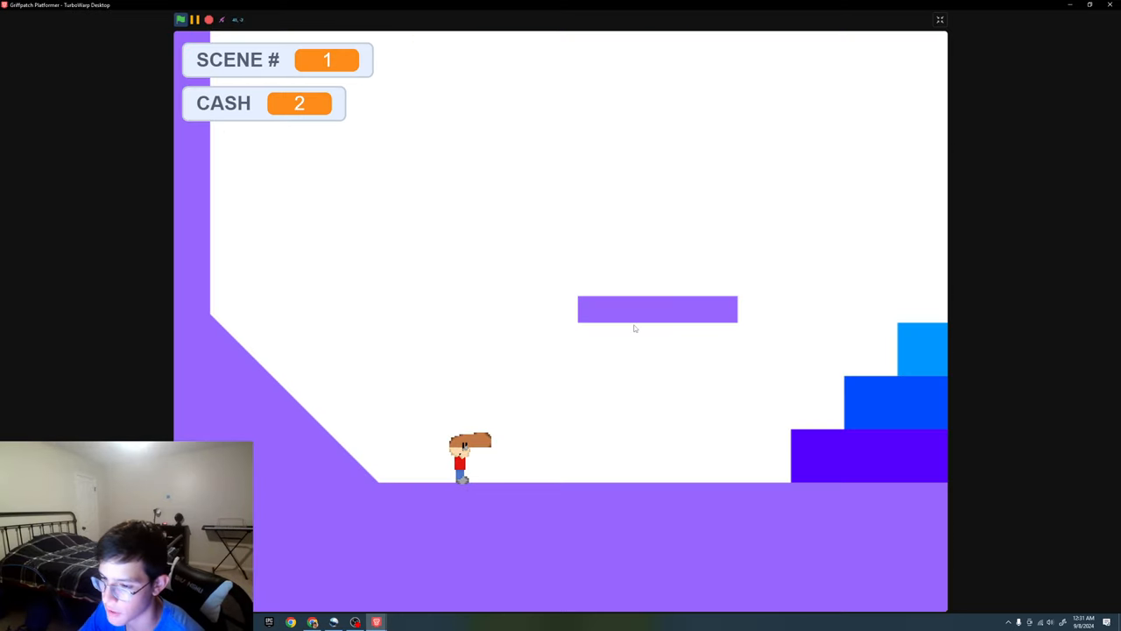
- Walk the player right along the purple floor toward the blue steps in scene 1
key("right")
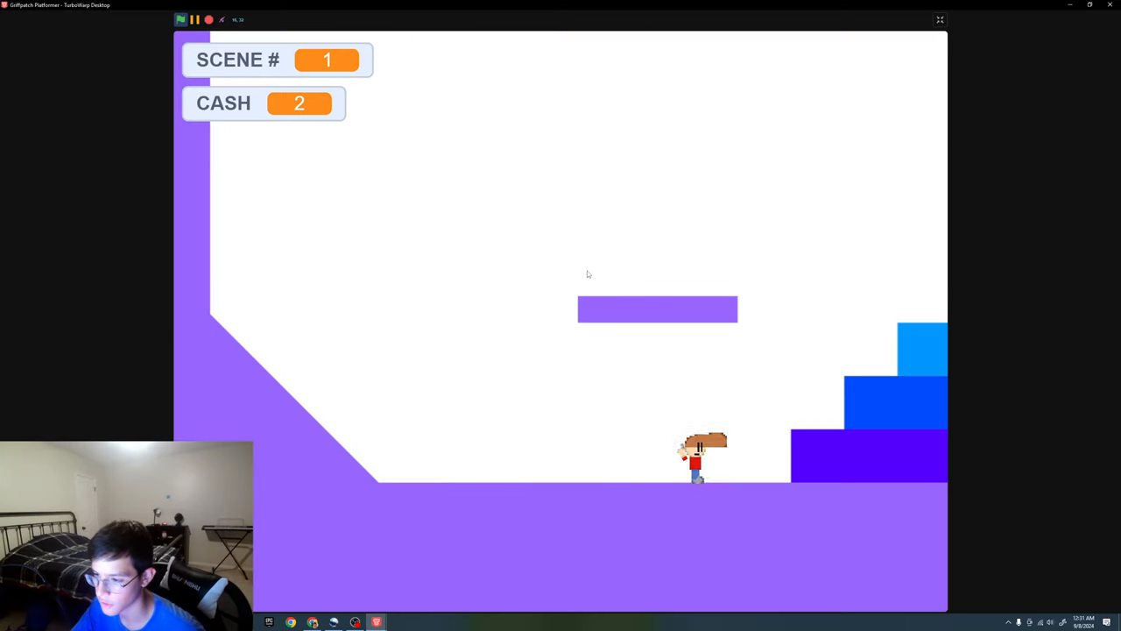